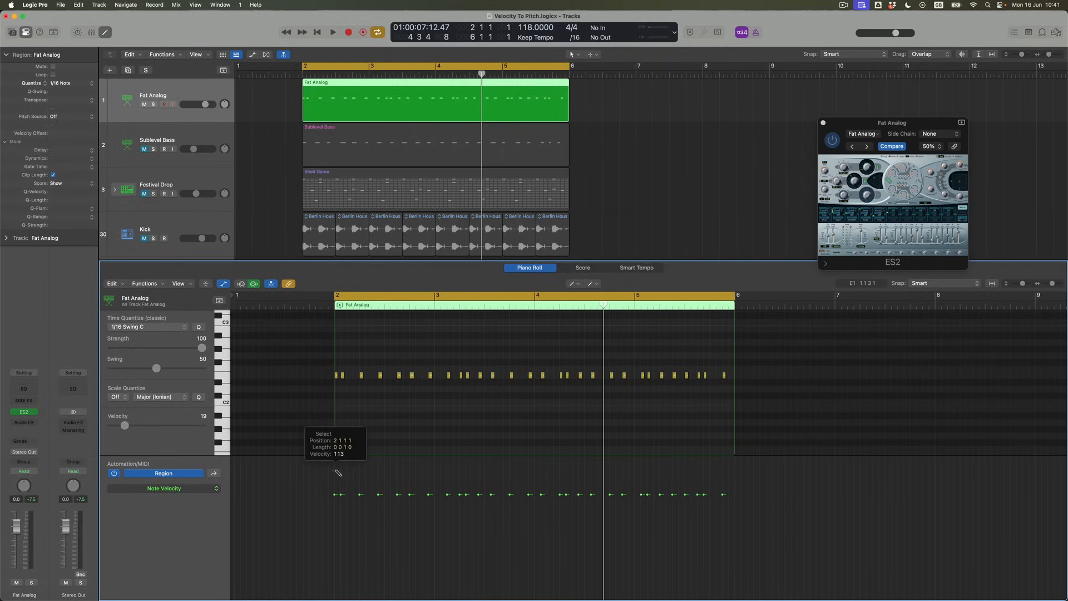
- Pencil the Fat Analog region's first note velocity up to 113 in the Note Velocity lane
click(339, 375)
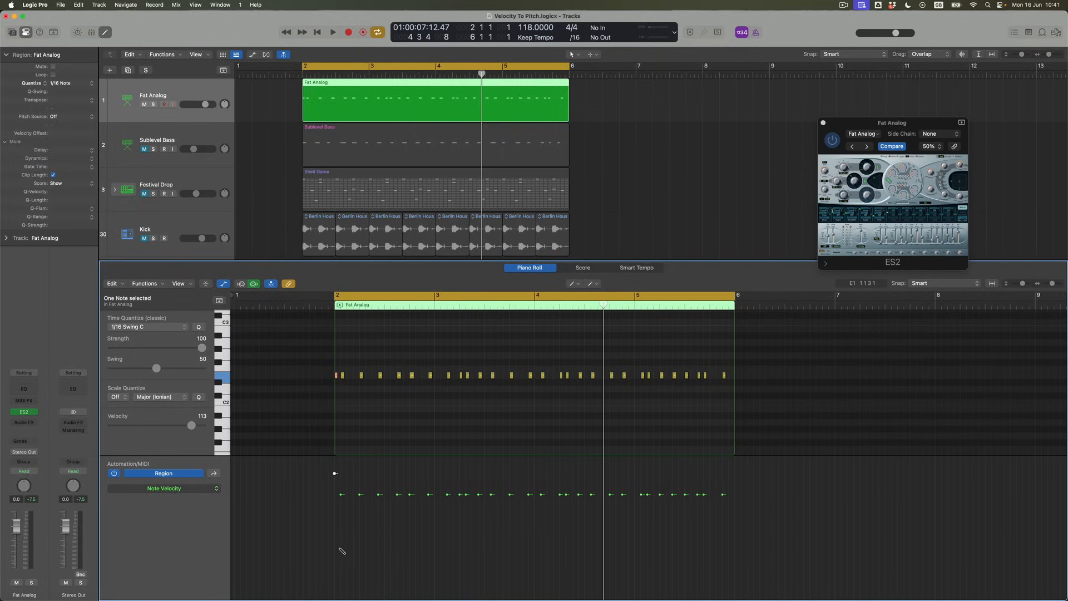